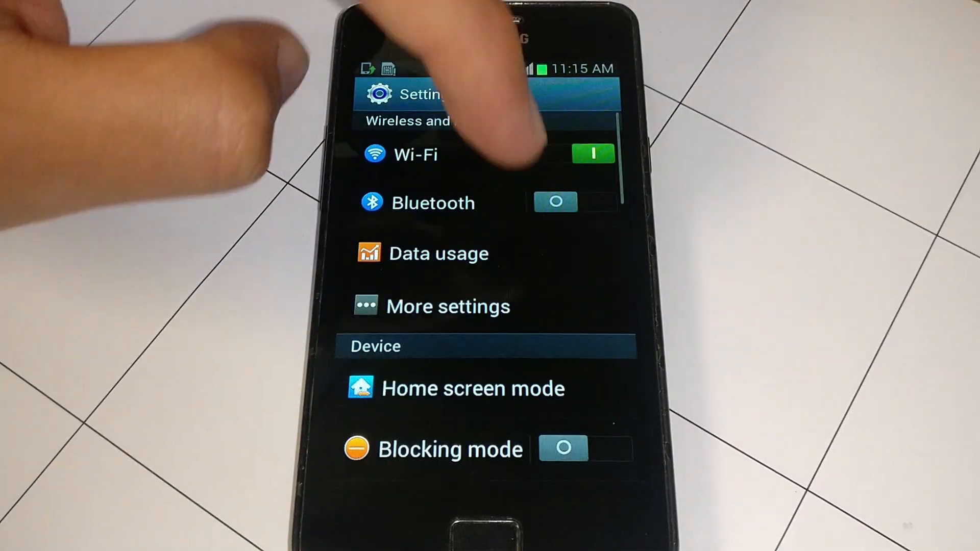
Enable Unknown sources under Security, accept the warning, and reach the storage root in My Files
scroll(down, 3)
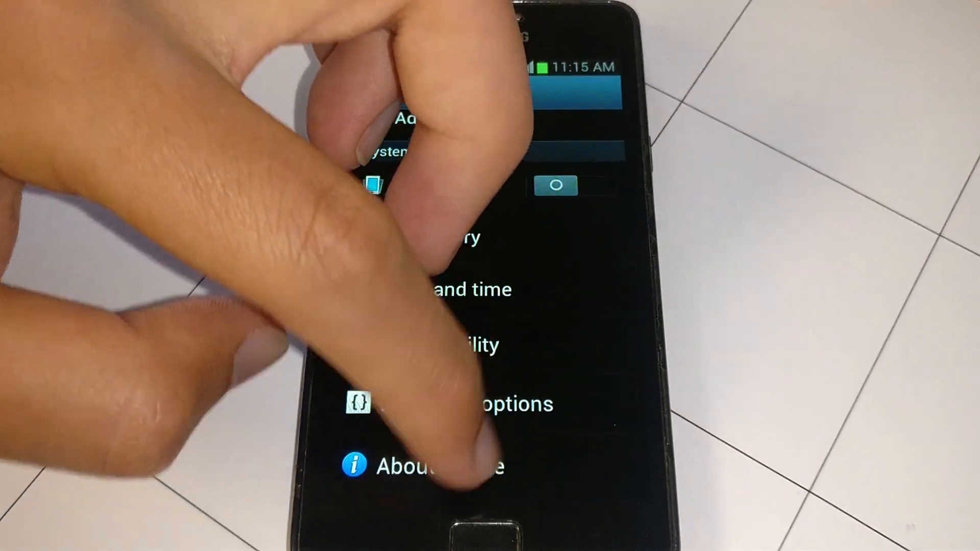
click(438, 466)
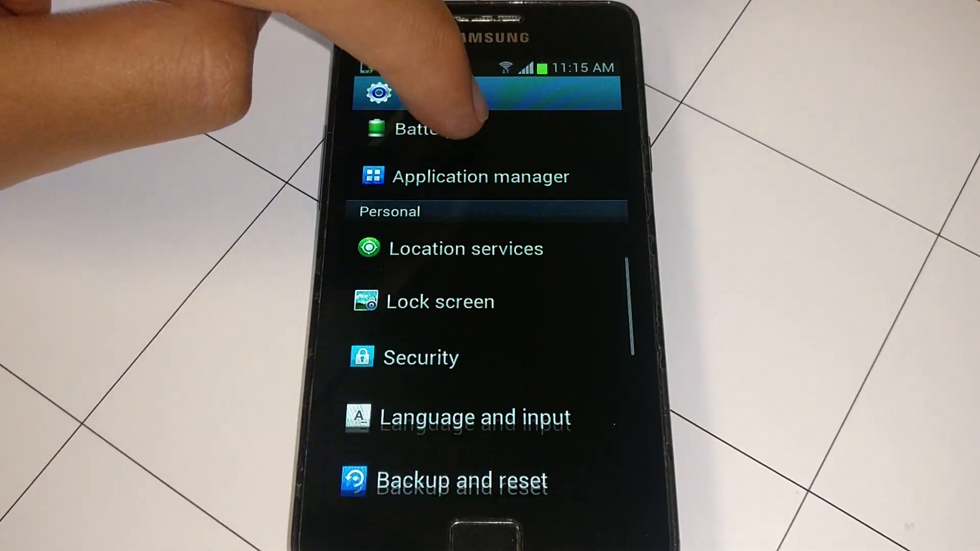
click(421, 361)
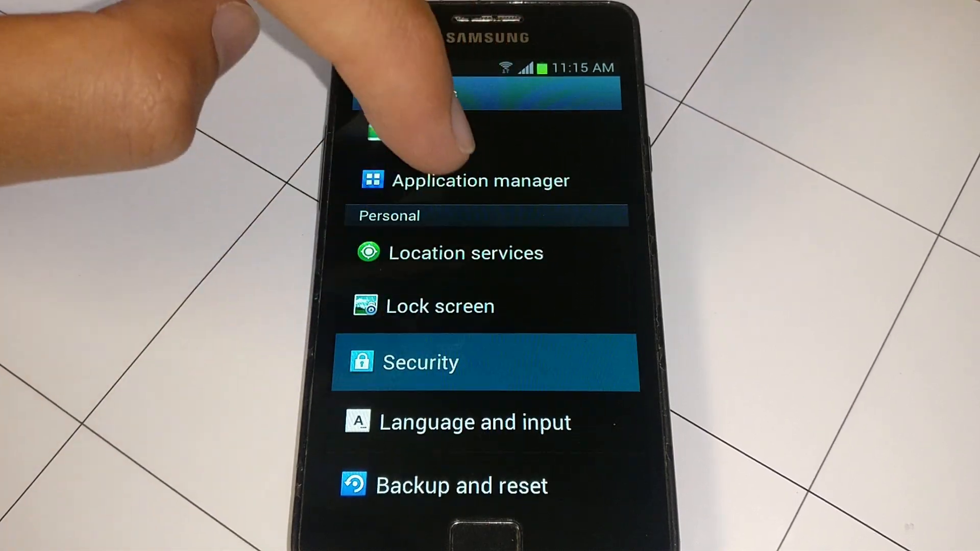
click(420, 363)
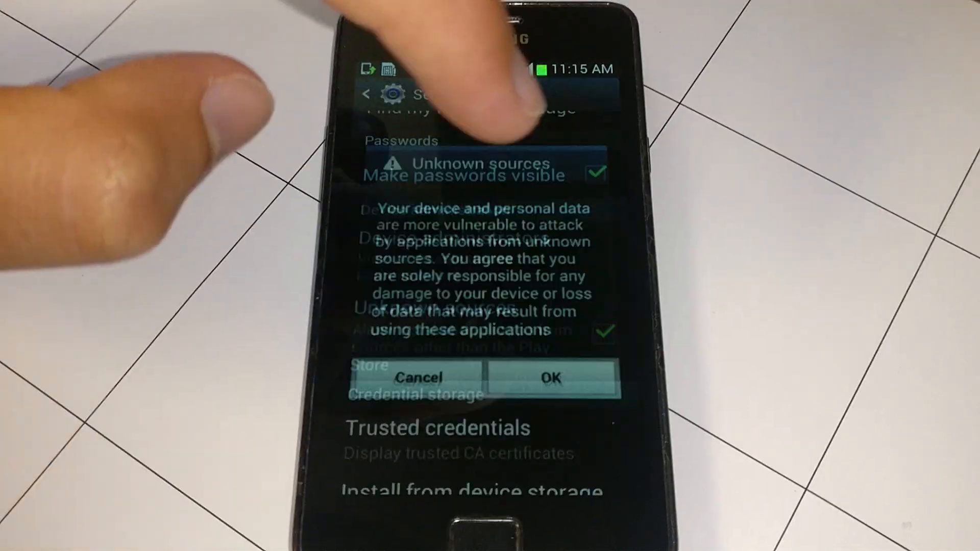
click(551, 377)
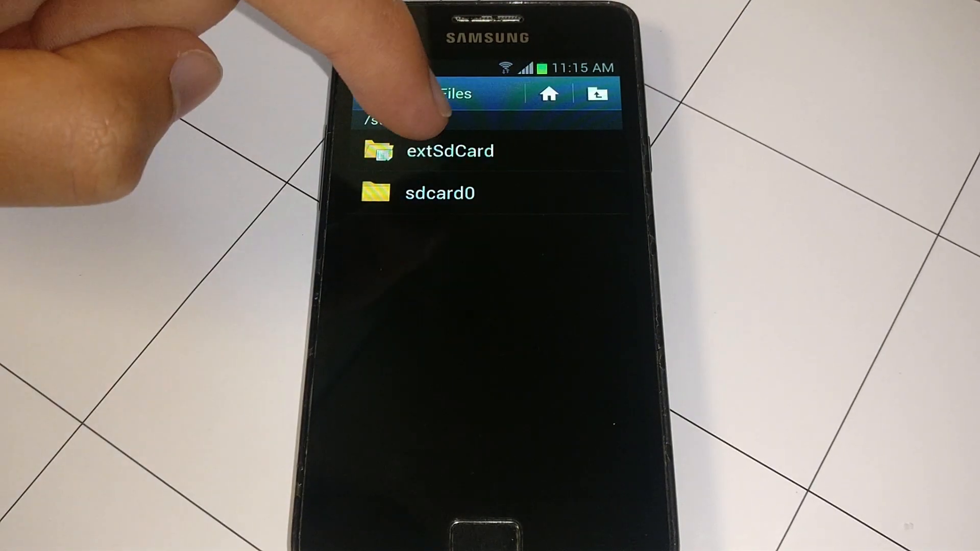
Install KingoRoot.apk from extSdCard > Download, launch Kingo ROOT and run One Click Root
click(451, 150)
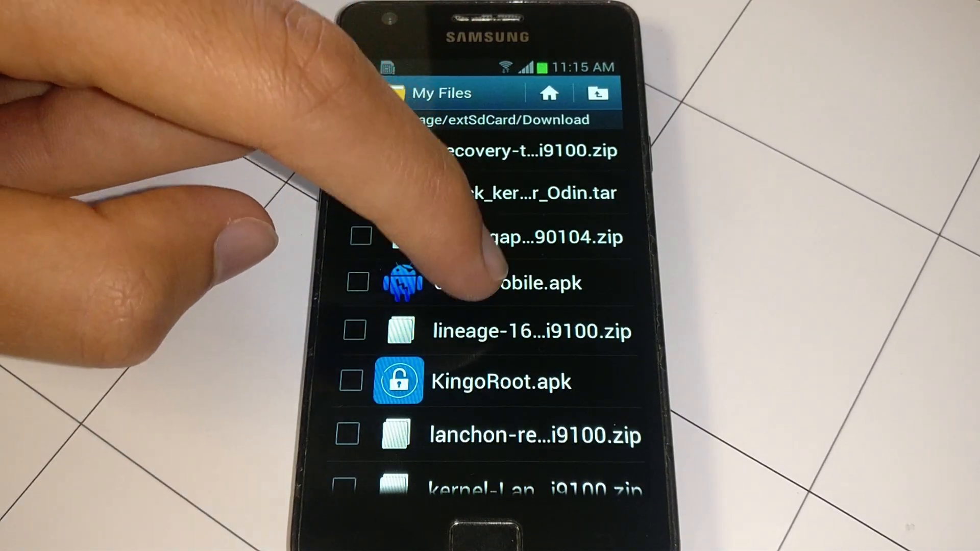
click(488, 283)
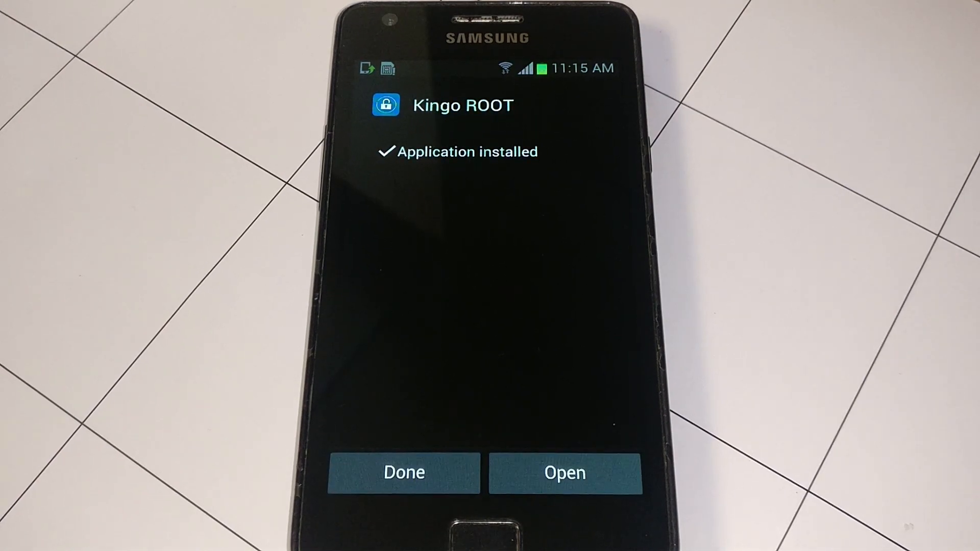
click(404, 472)
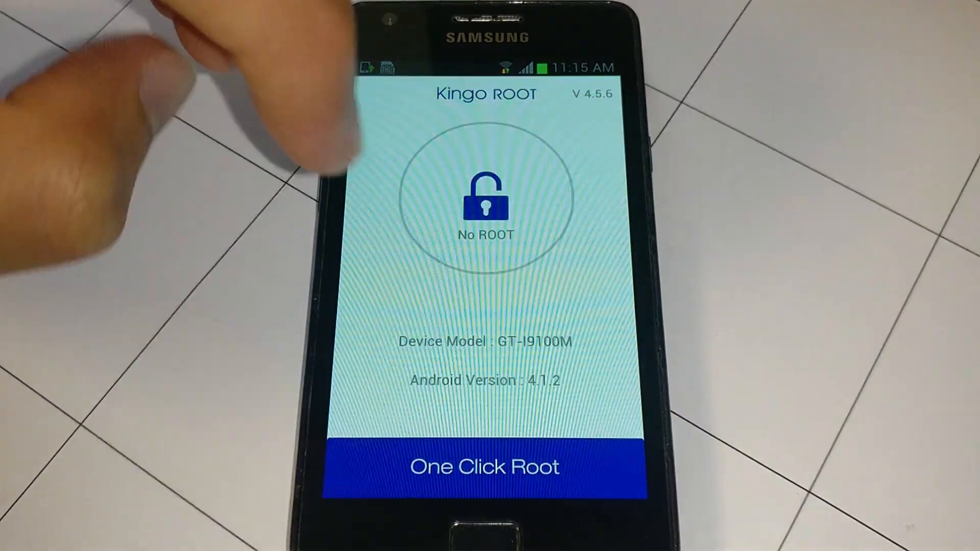
click(485, 467)
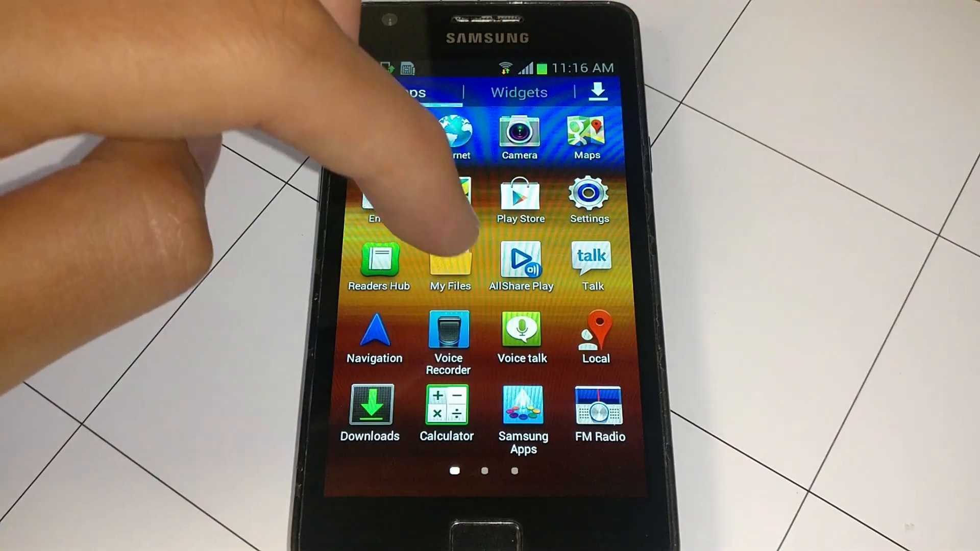
Install the Mobile ODIN apk, open it, and allow root access in Kingo SuperUser
click(450, 262)
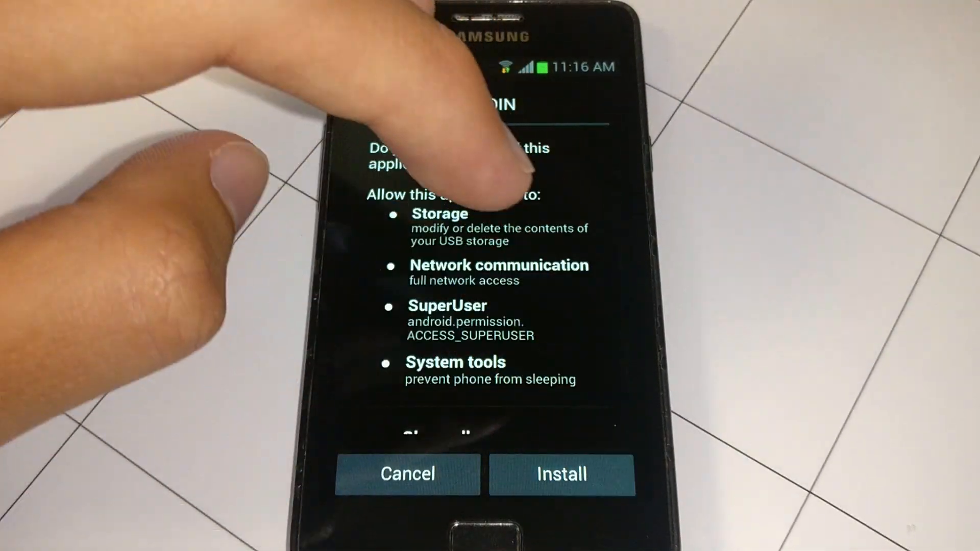
click(561, 473)
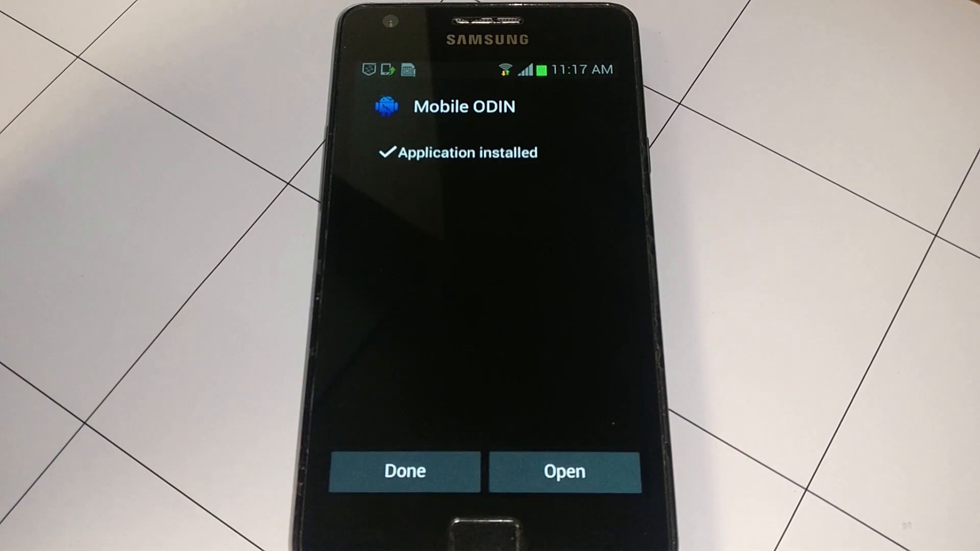
click(563, 471)
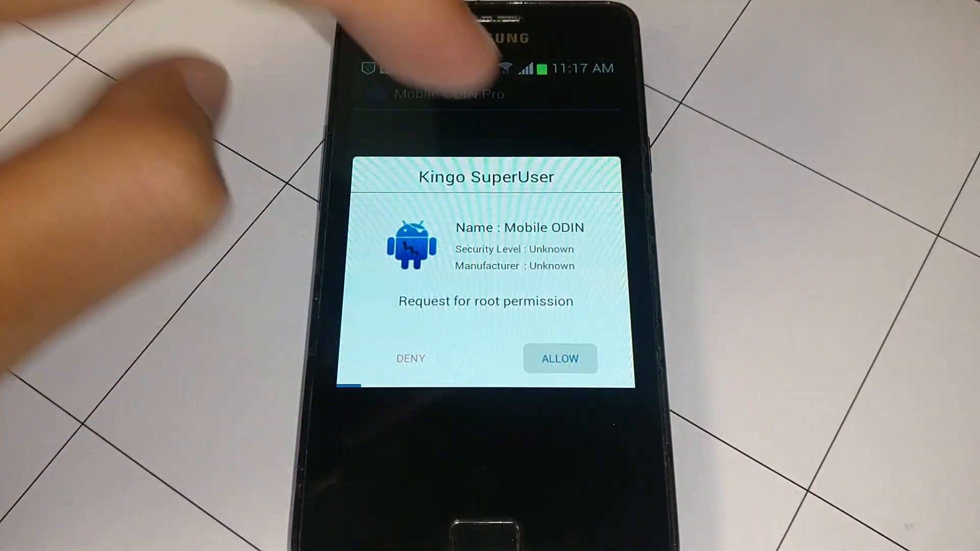
click(560, 358)
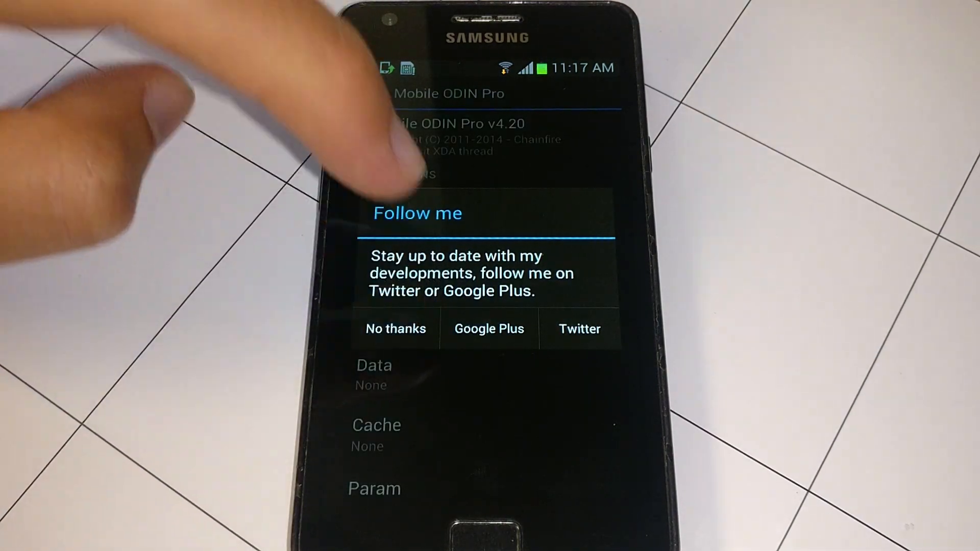
Flash stock_kernel_twrp_2.8.7.0-signed-for_Odin.tar as Kernel from the external SD card, accepting the risk
click(395, 328)
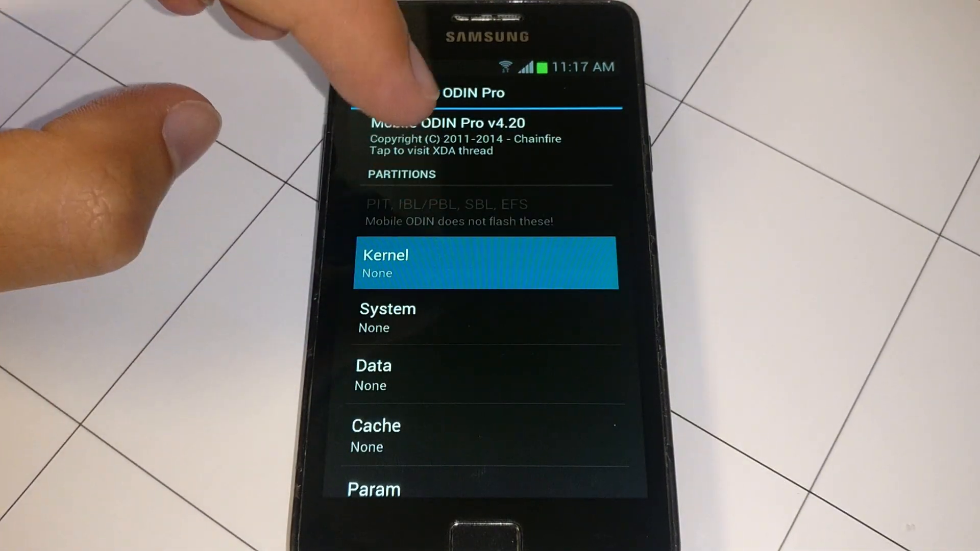
click(485, 264)
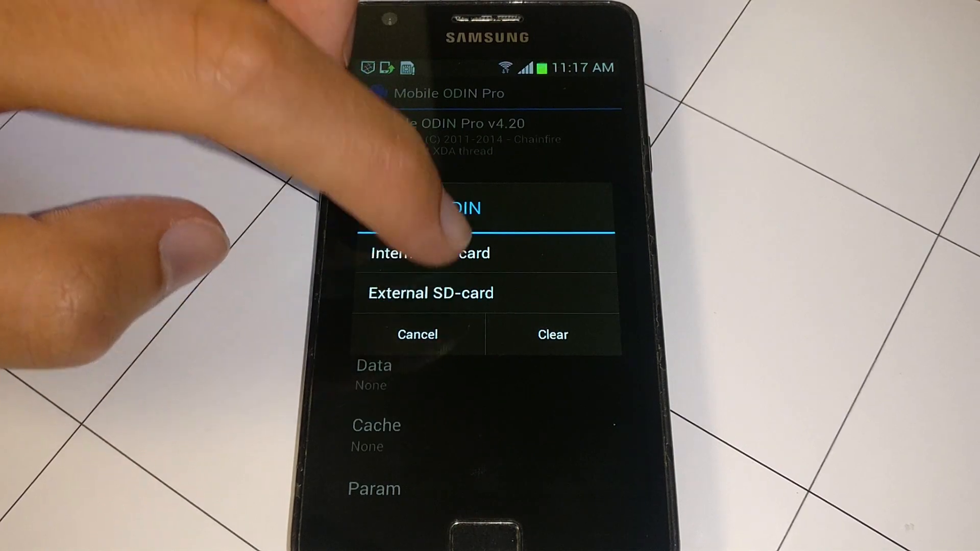
click(430, 253)
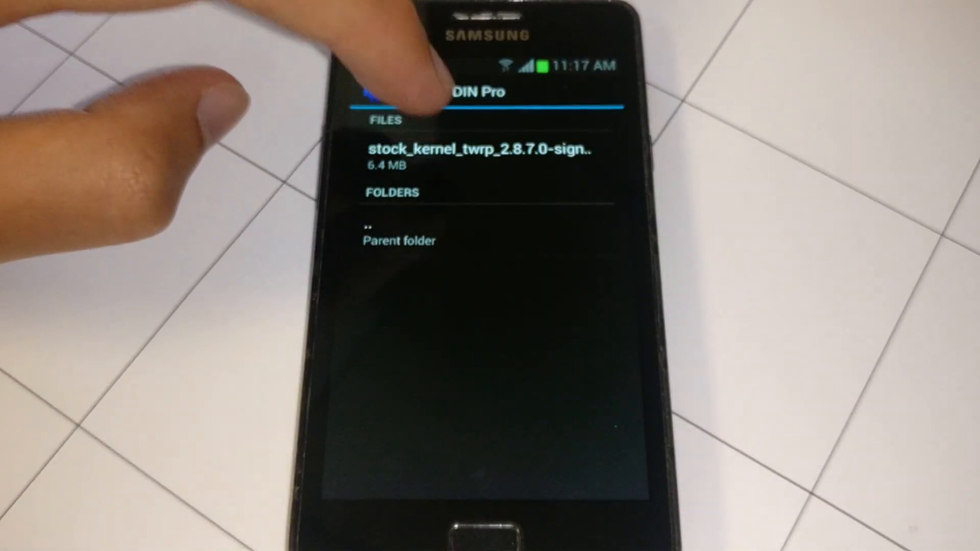
click(476, 149)
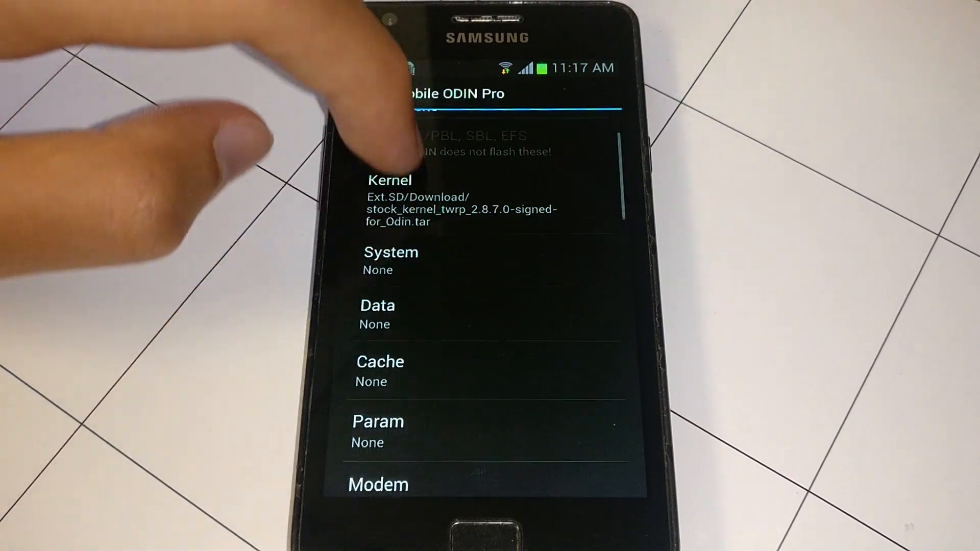
scroll(down, 3)
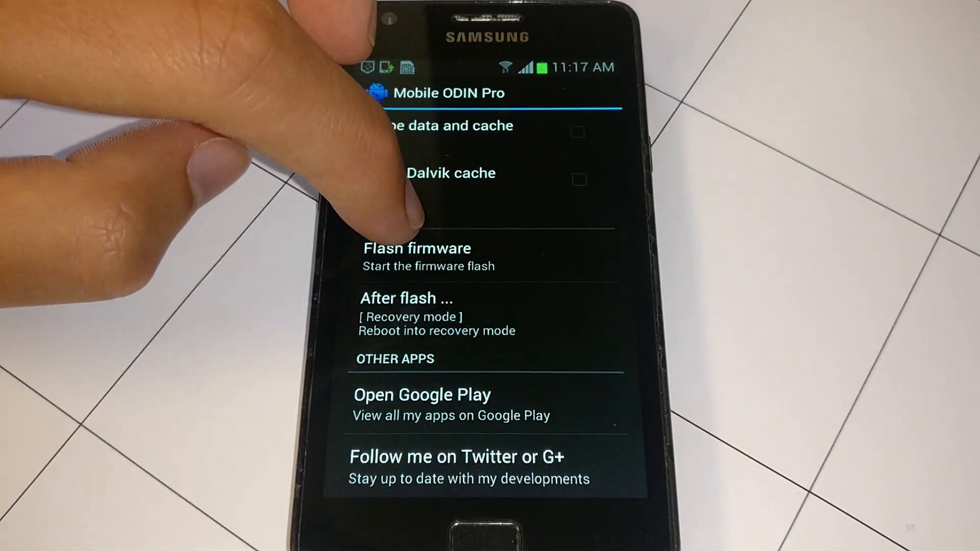
click(418, 256)
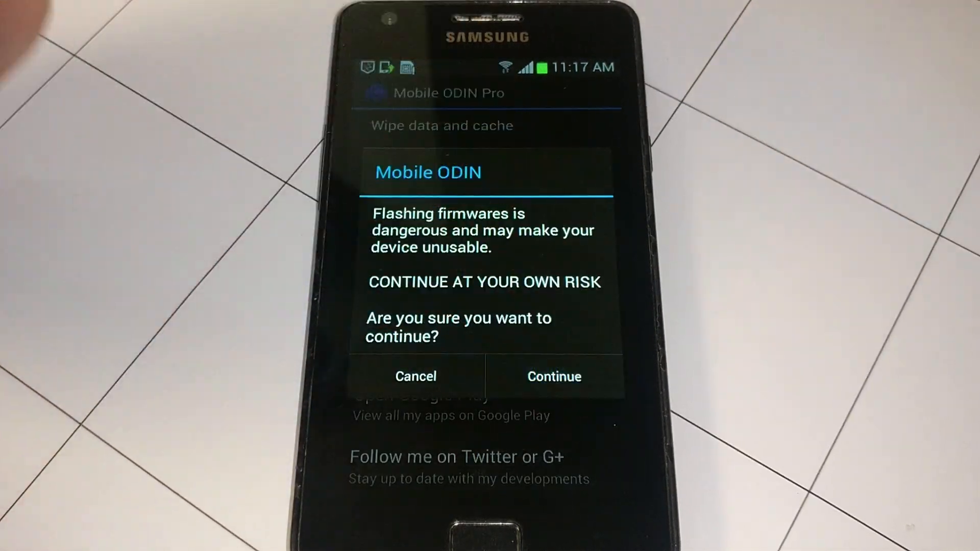
click(553, 377)
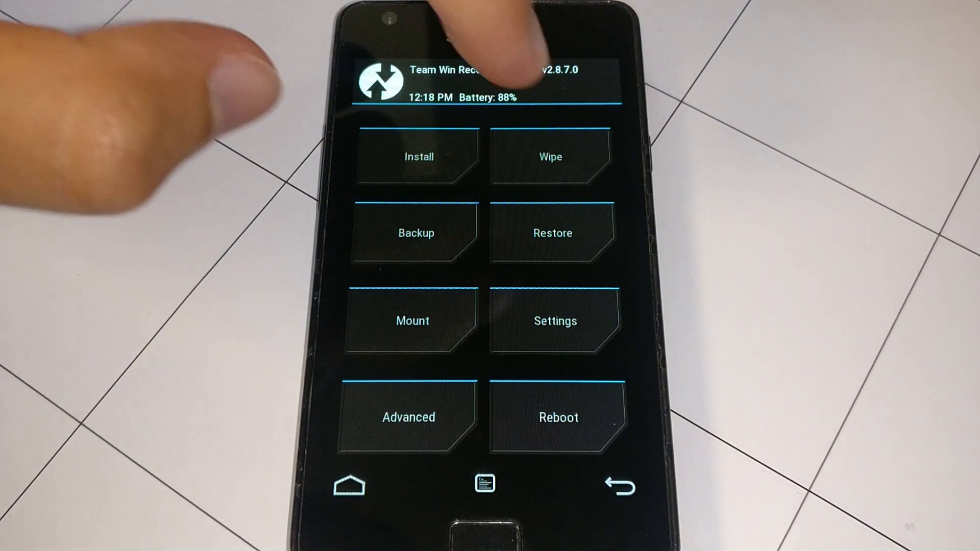
Swipe Factory Reset under Wipe to format data and cache, then go back
click(551, 156)
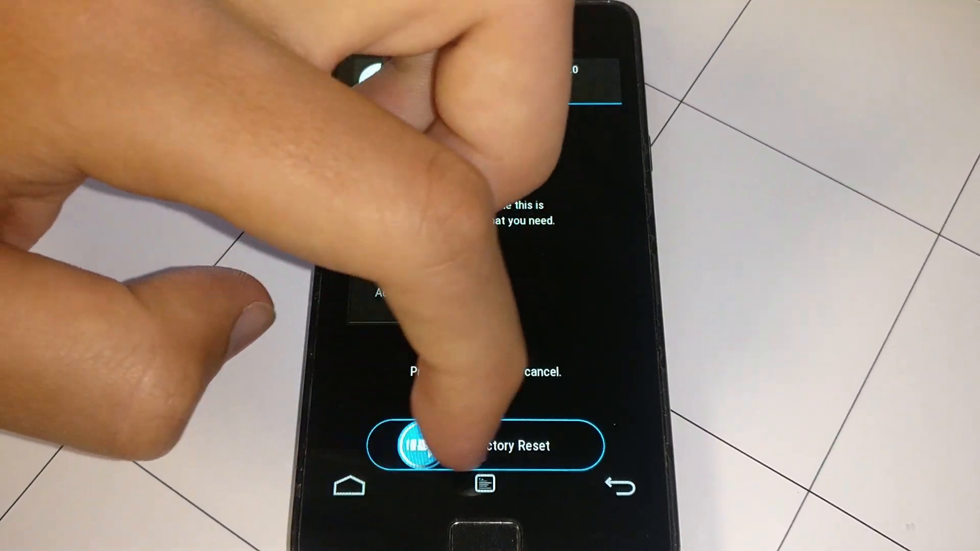
drag(412, 446, 563, 446)
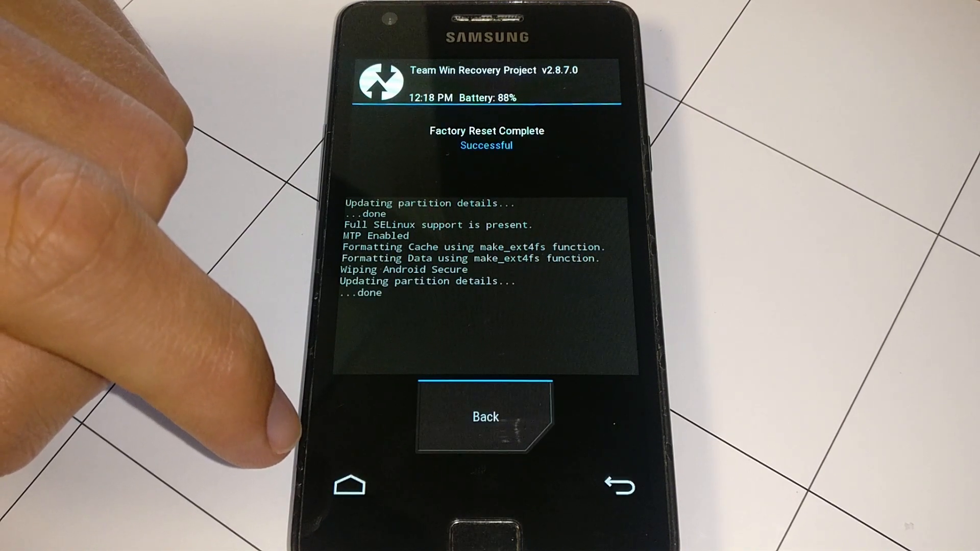
click(485, 417)
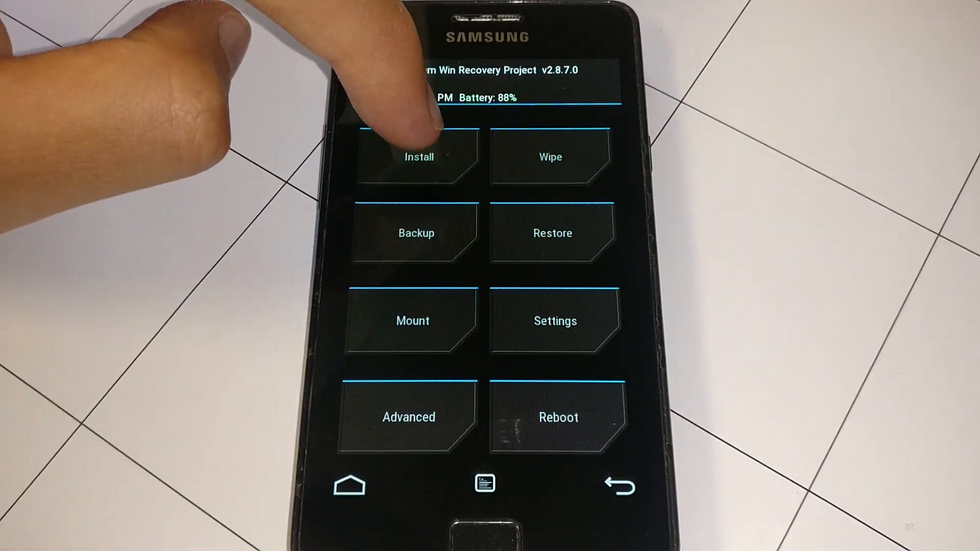
Browse the Micro-SD install list with LineageOS 16.0 and Open GApps zips, then exit to the menu
click(418, 157)
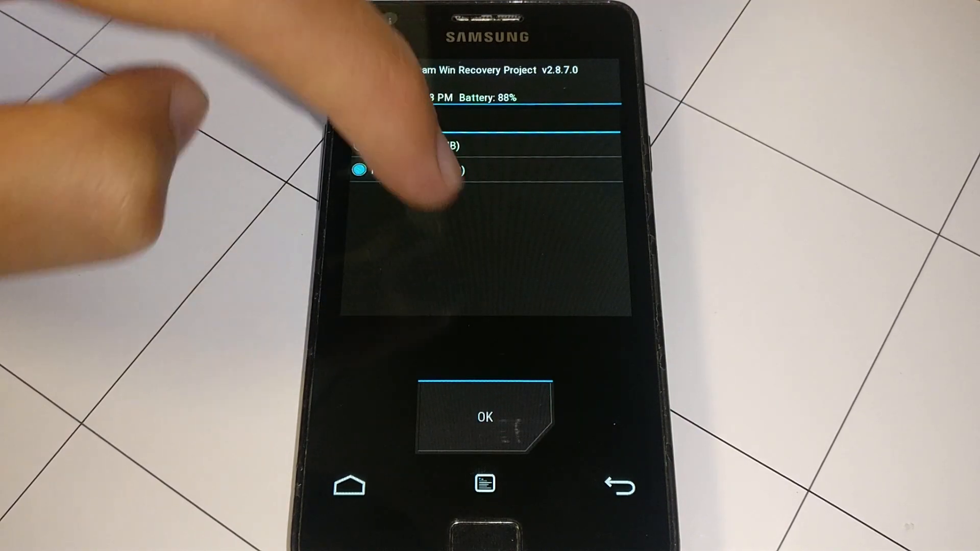
click(484, 417)
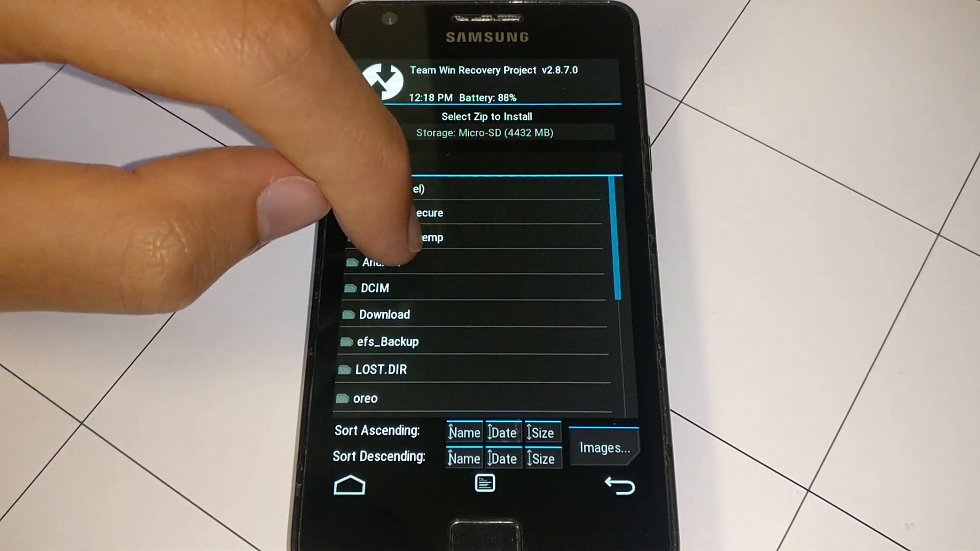
click(375, 288)
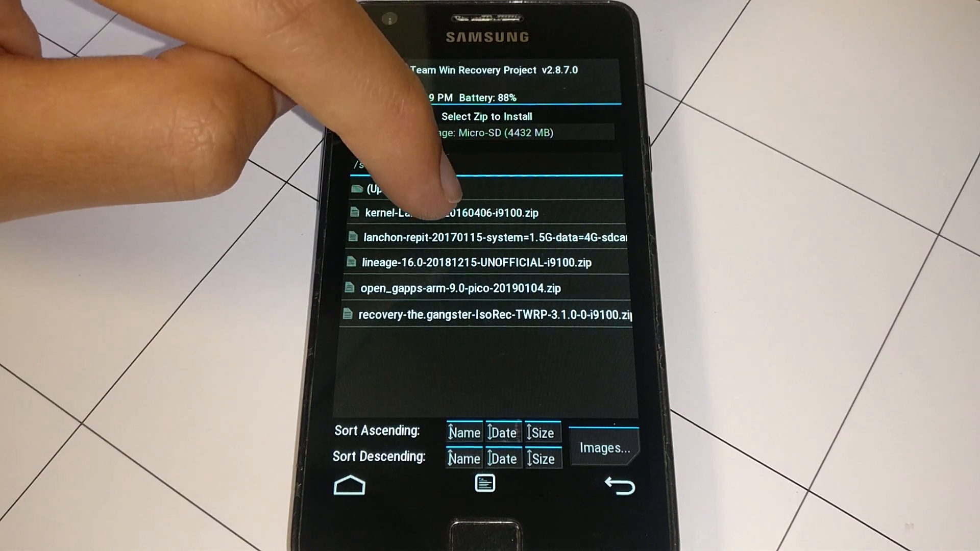
click(447, 212)
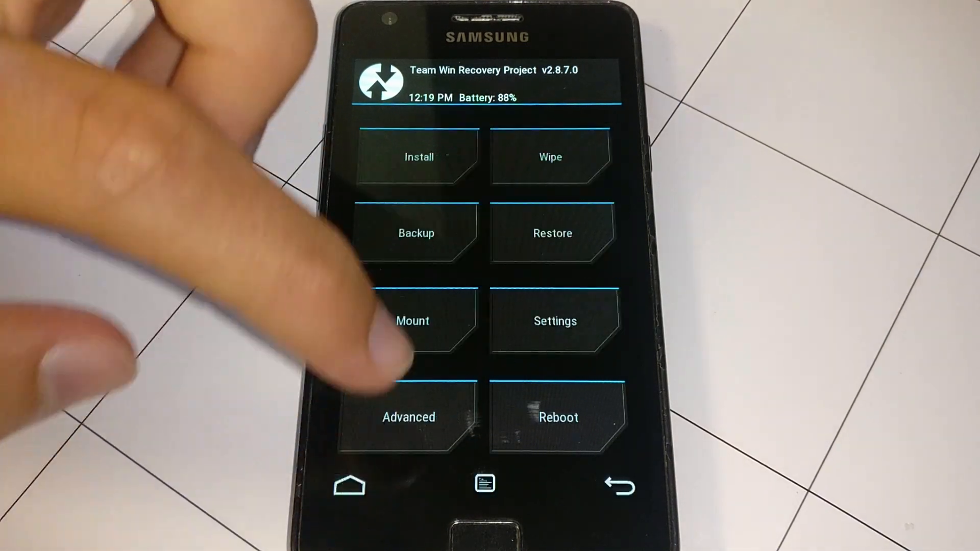
Flash recovery-the.gangster-IsoRec-TWRP-3.1.0-0-i9100.zip and return Home
click(418, 157)
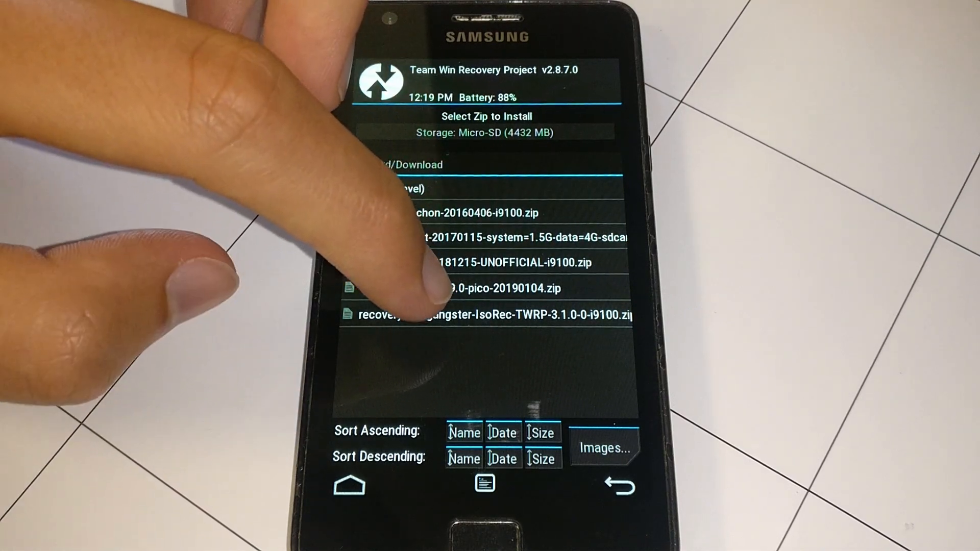
click(488, 315)
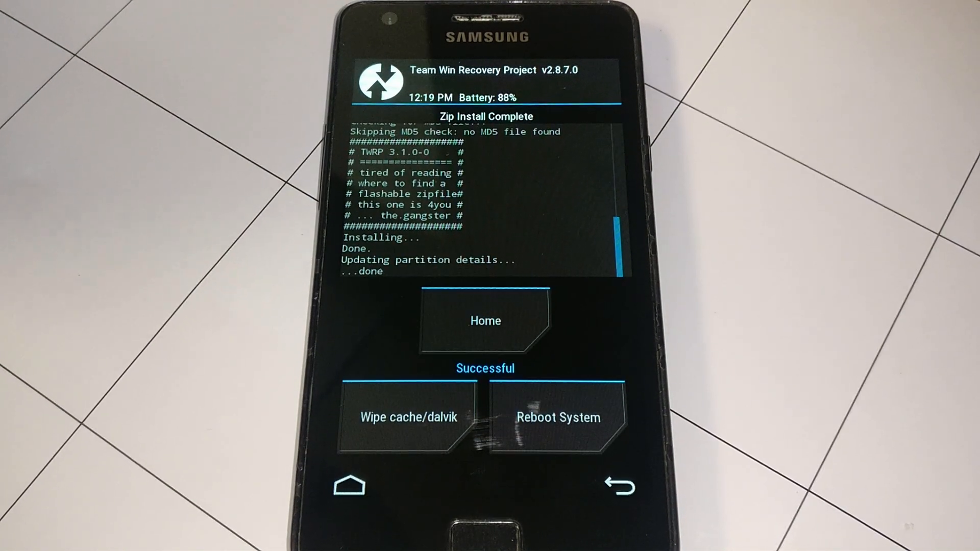
click(486, 320)
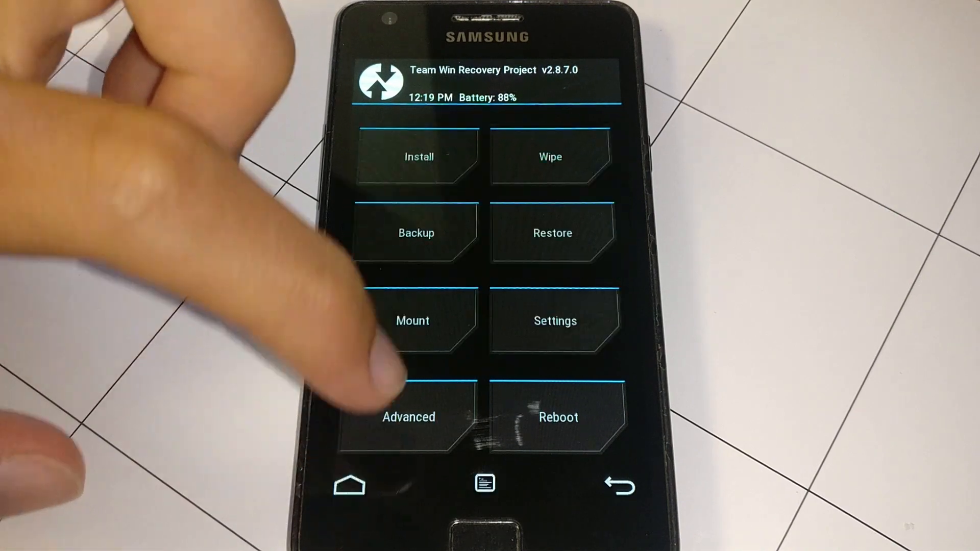
Reboot into TWRP 3.1.0 recovery and open Install on external storage
click(556, 417)
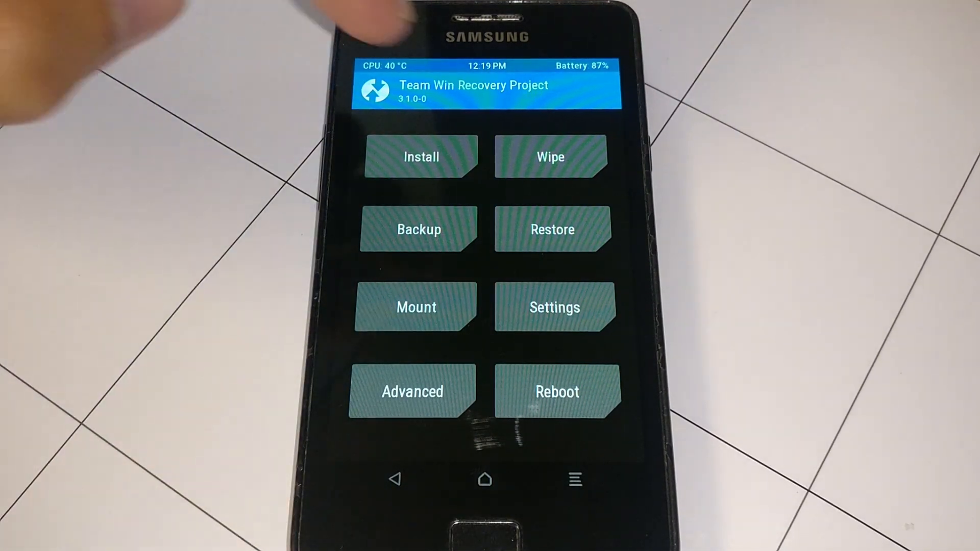
click(551, 157)
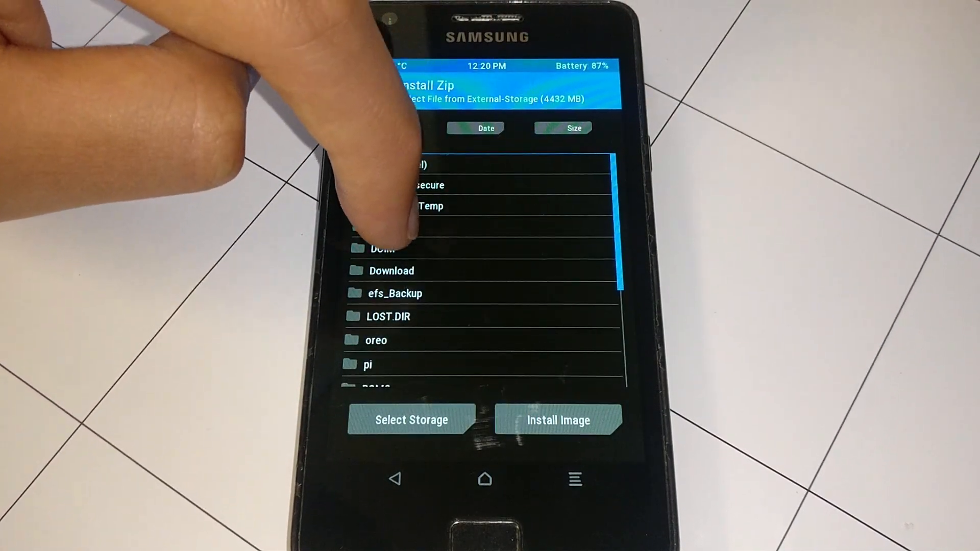
Switch to Internal-Storage and flash the lanchon repit repartitioning zip
click(392, 271)
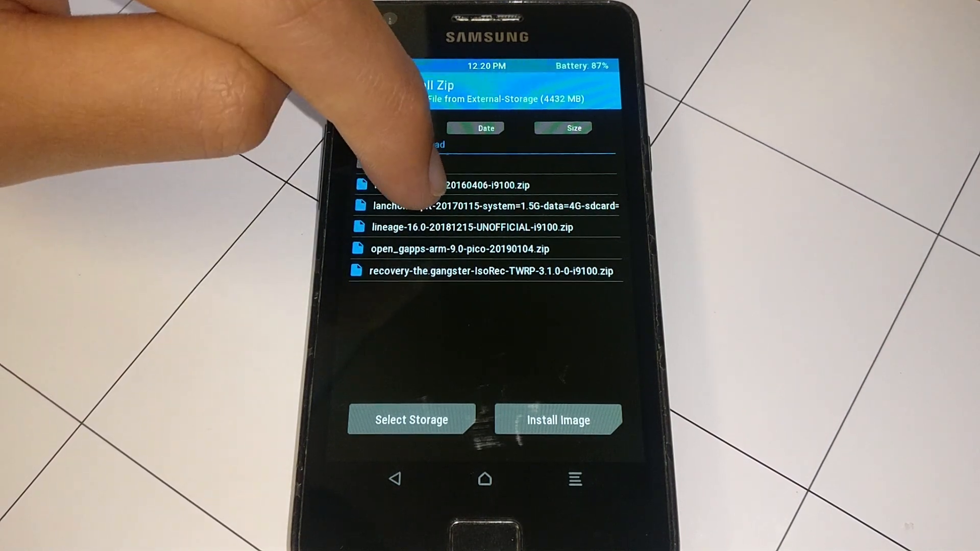
click(494, 206)
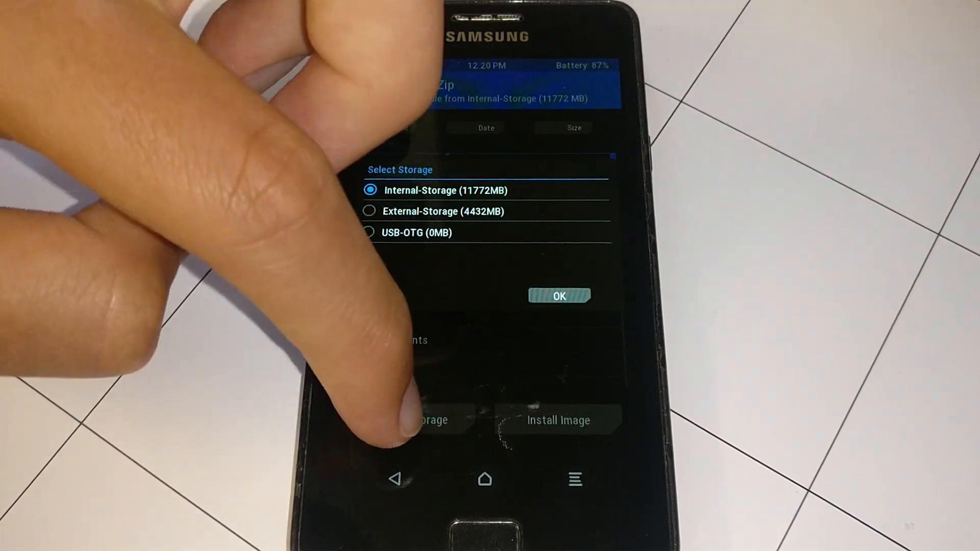
click(557, 296)
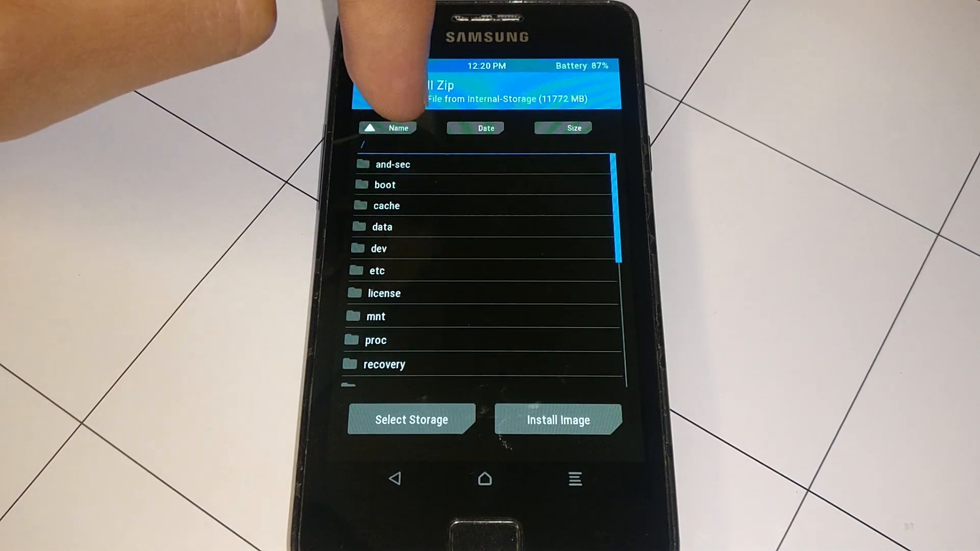
scroll(down, 3)
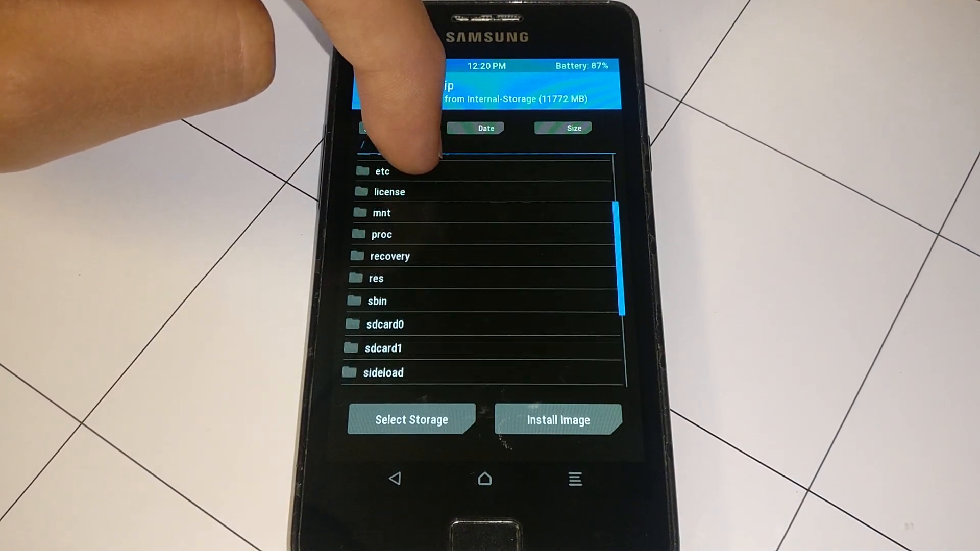
scroll(down, 3)
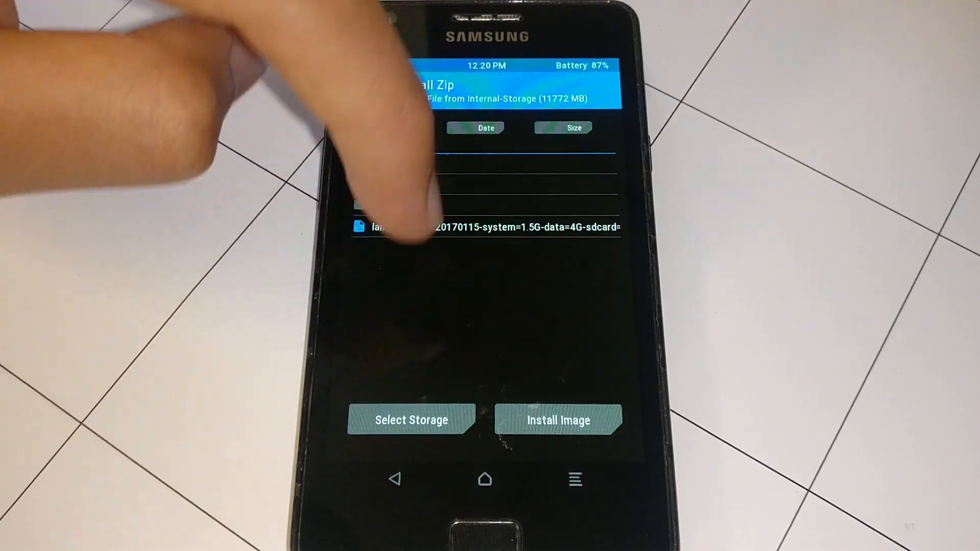
click(485, 227)
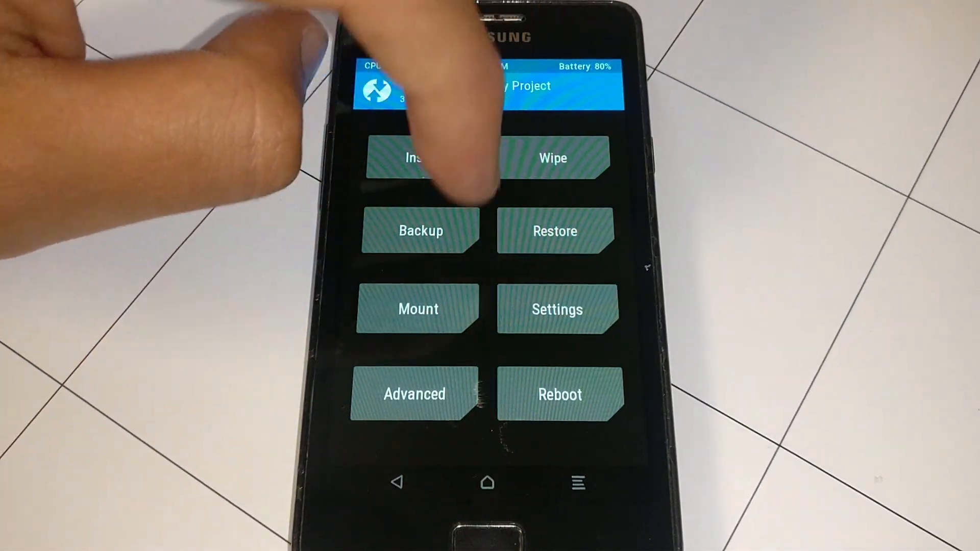
Factory reset the phone again and choose Do Not Install for the TWRP App
click(552, 159)
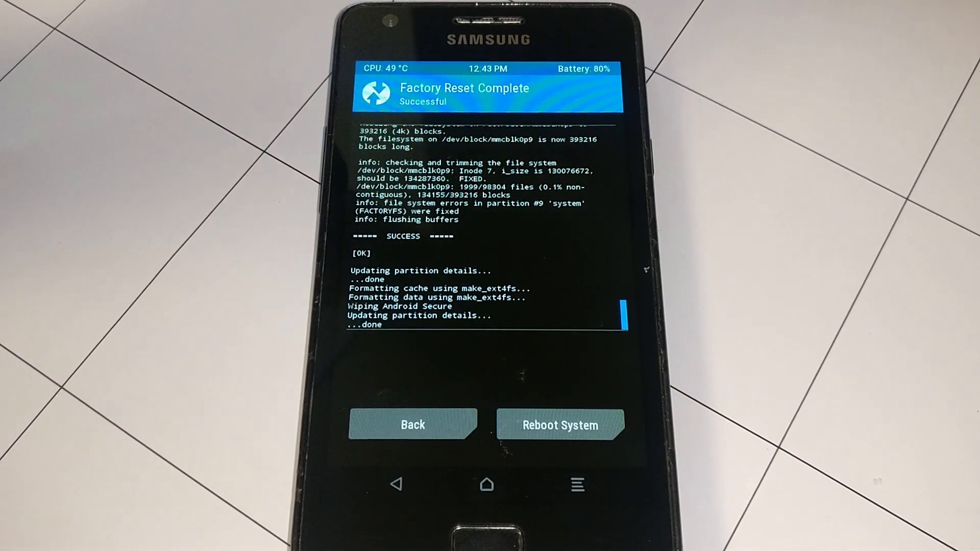
click(559, 425)
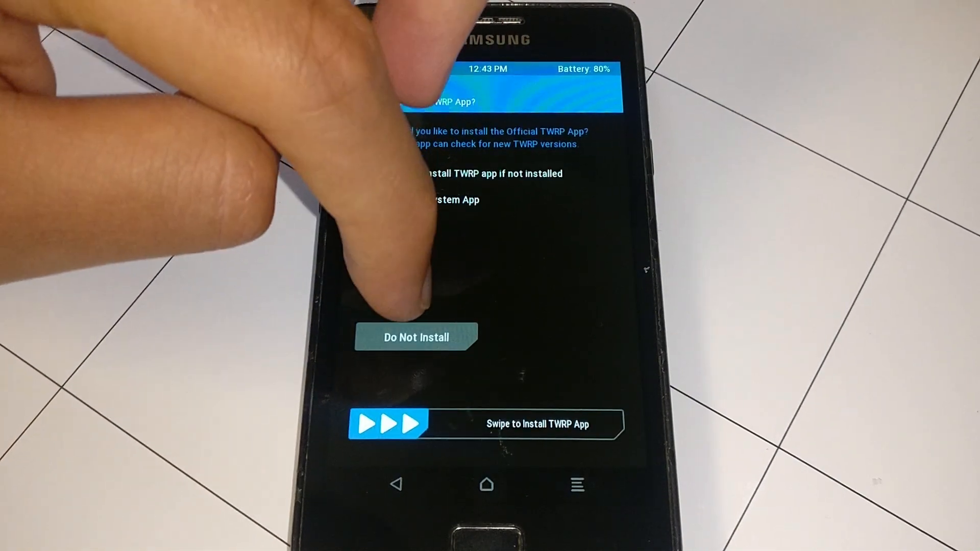
click(417, 337)
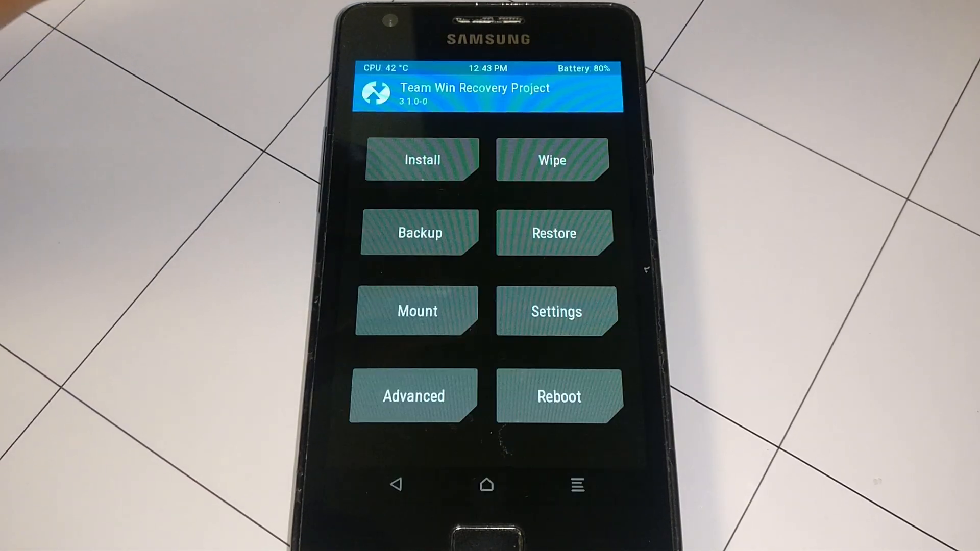
Browse the install zips on external storage and return to the TWRP main menu
click(422, 160)
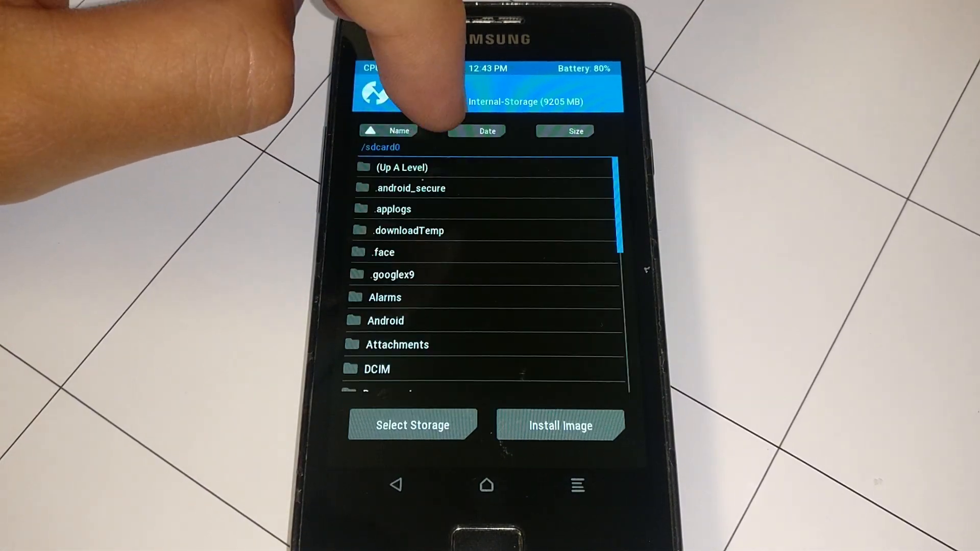
click(412, 426)
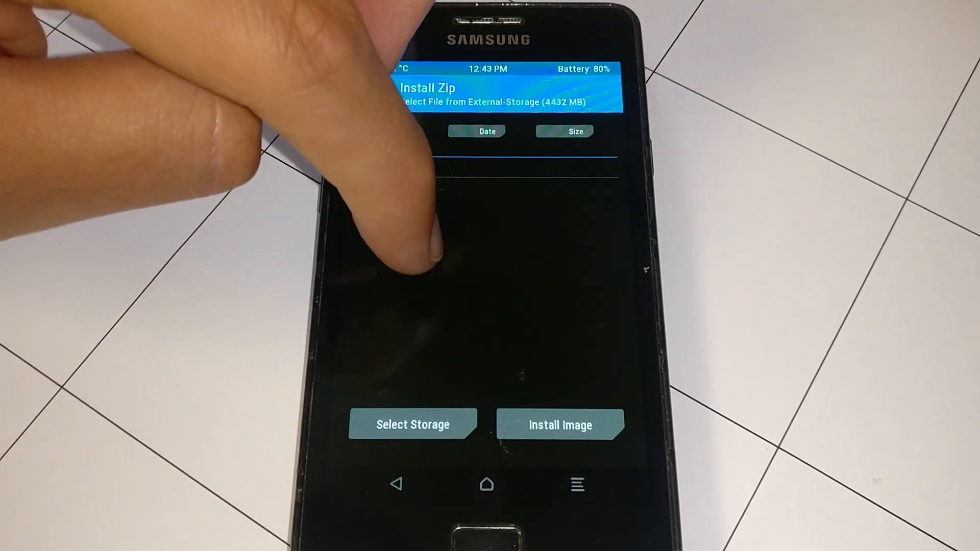
click(487, 167)
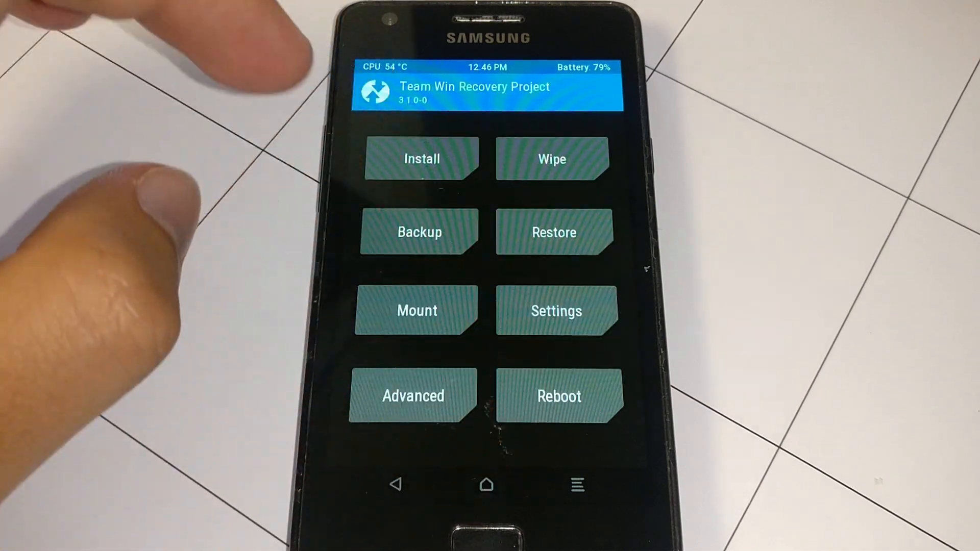
Flash open_gapps-arm-9.0-pico-20190104.zip from the card's Download folder
click(422, 159)
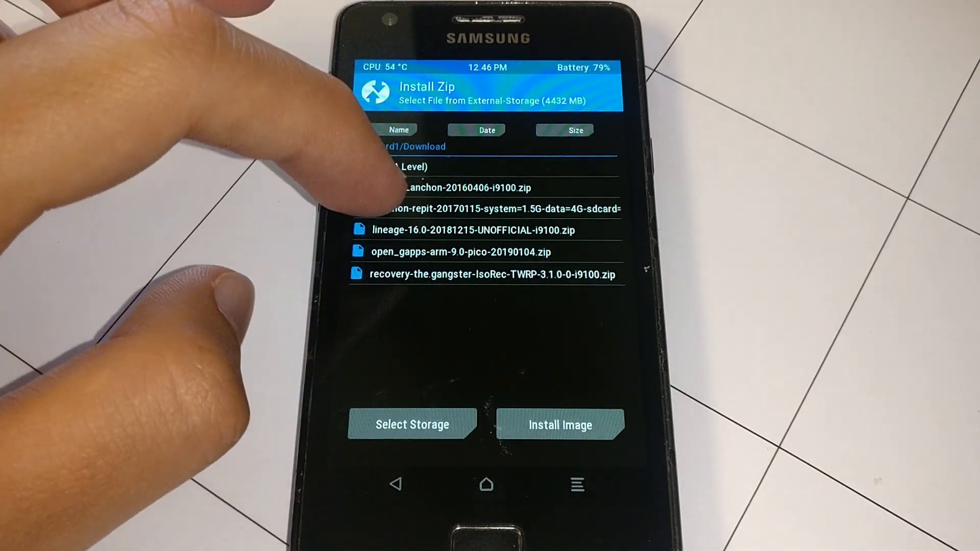
click(462, 252)
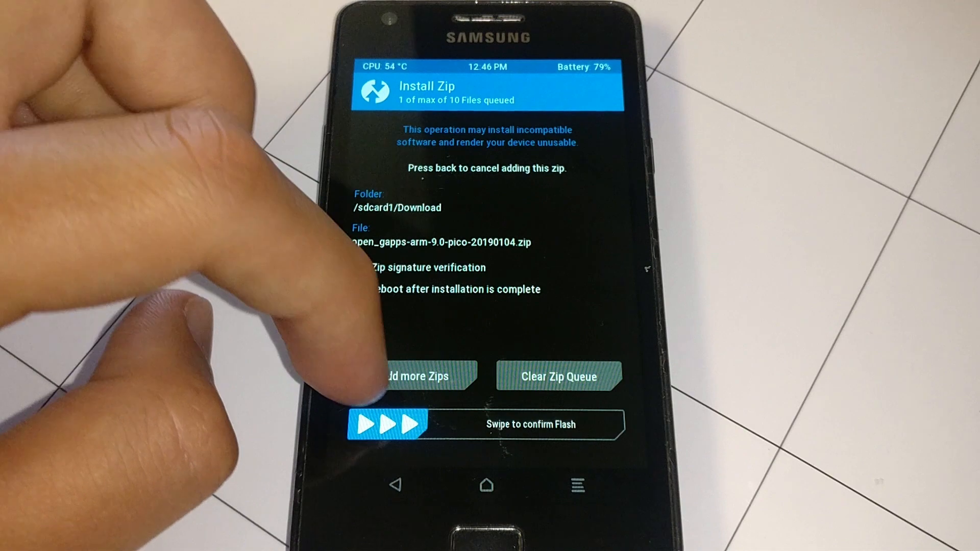
drag(388, 424, 613, 423)
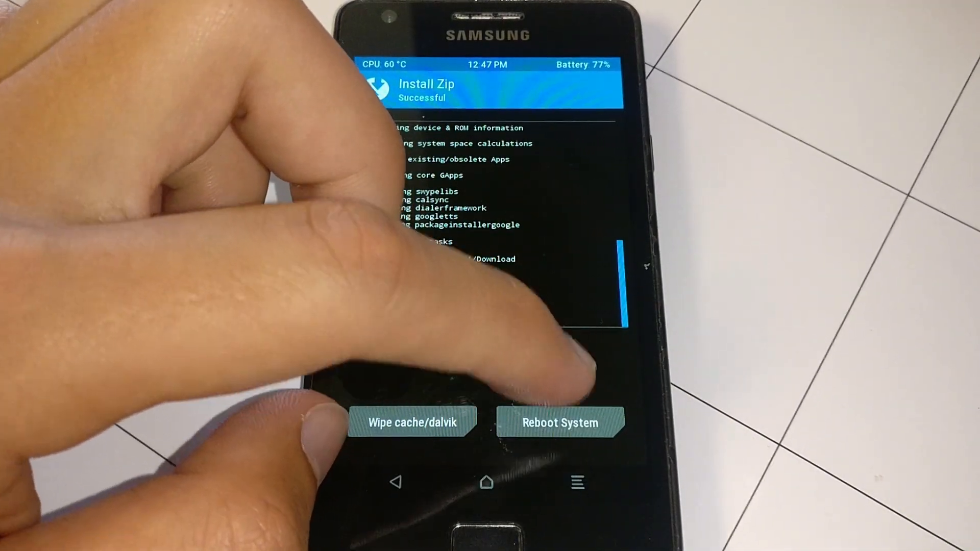
Reboot into LineageOS, complete the setup wizard, and find the Google services entry in Settings
click(560, 423)
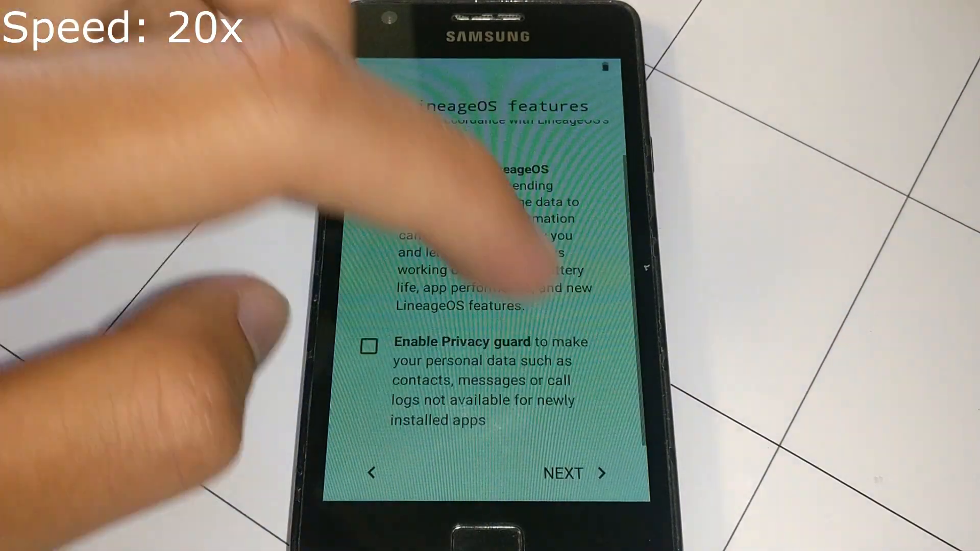
click(563, 473)
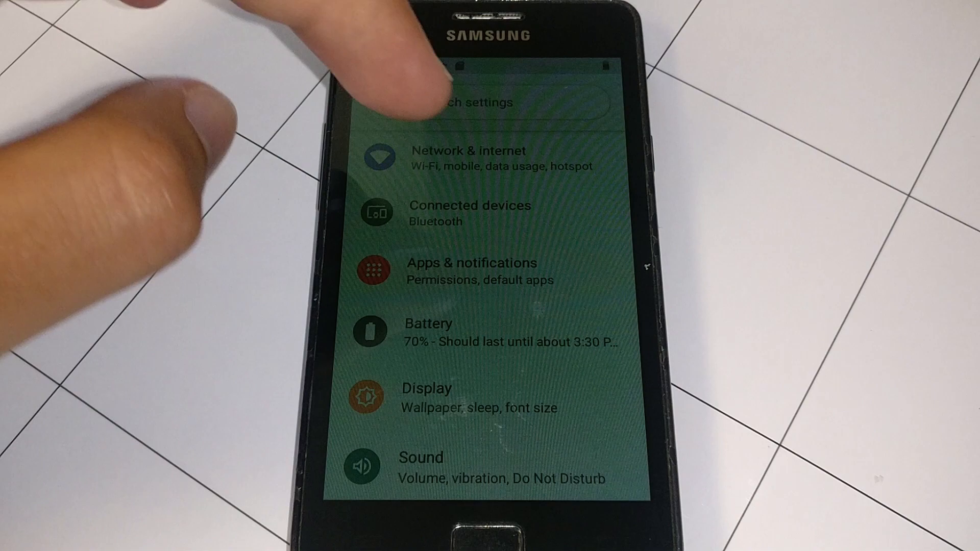
scroll(down, 3)
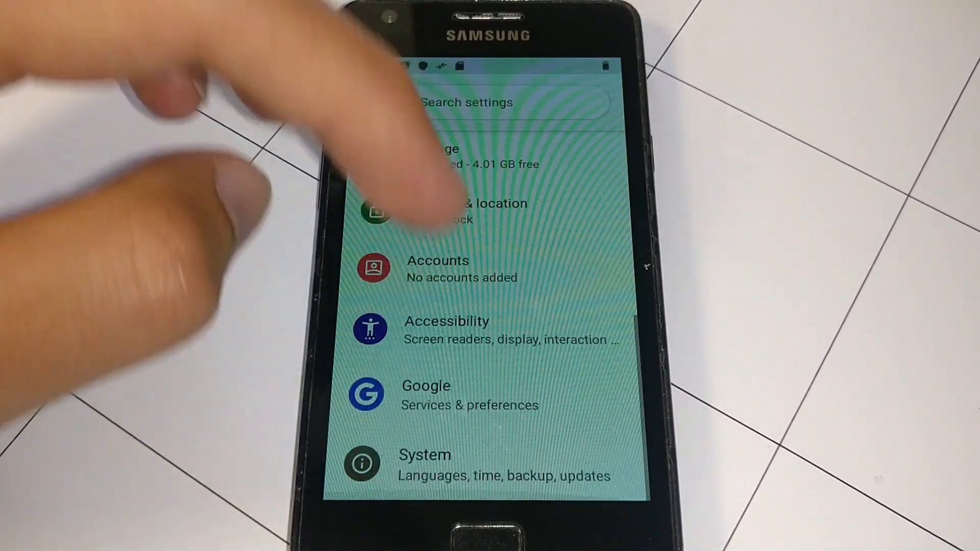